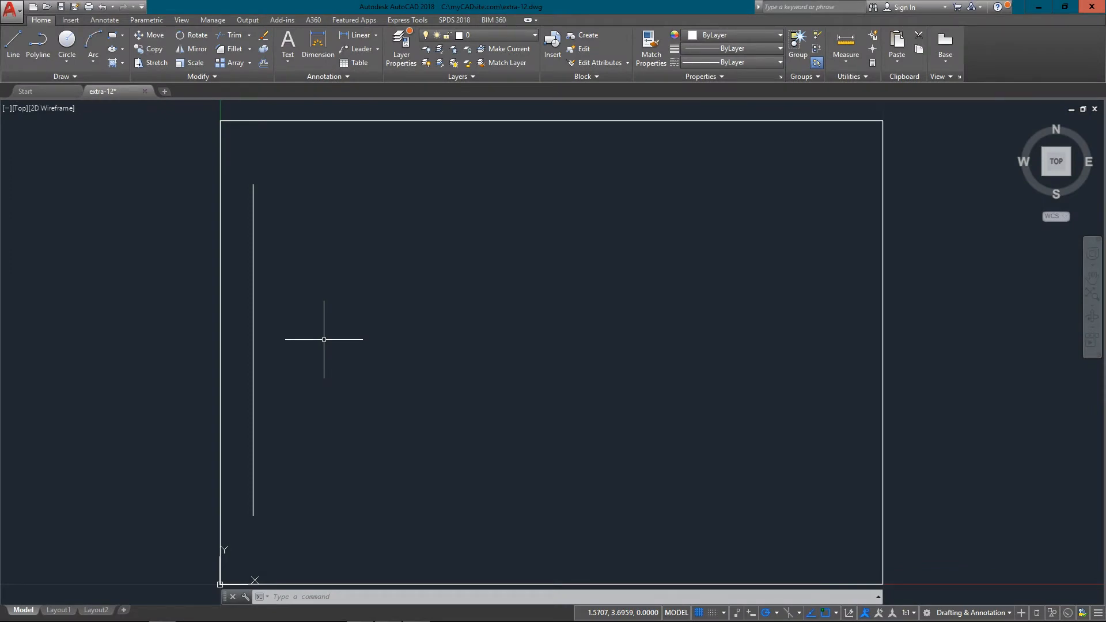
Offset the vertical line repeatedly rightward (OF), building a row of evenly spaced parallel copies across the rectangle.
text(offset or [Exit Undo] <Exit>:)
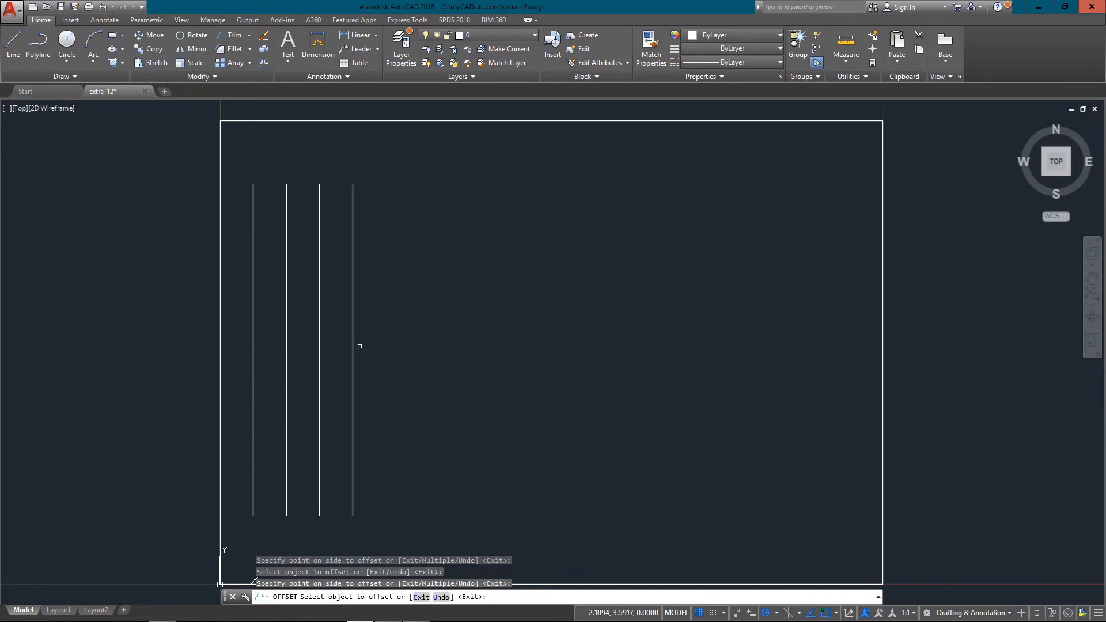
click(386, 352)
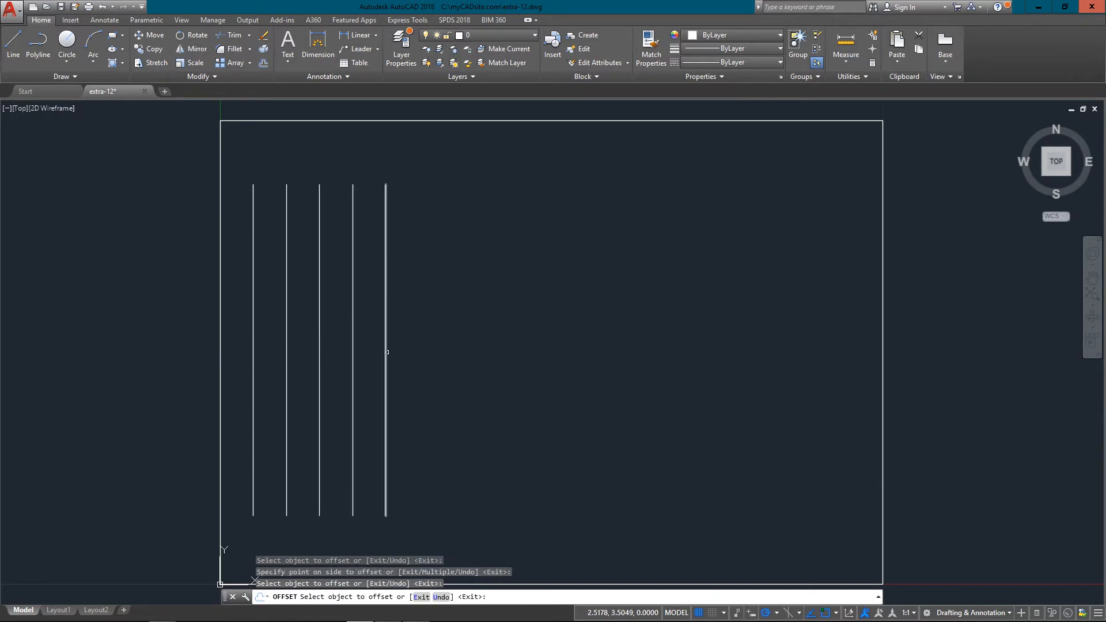
click(472, 350)
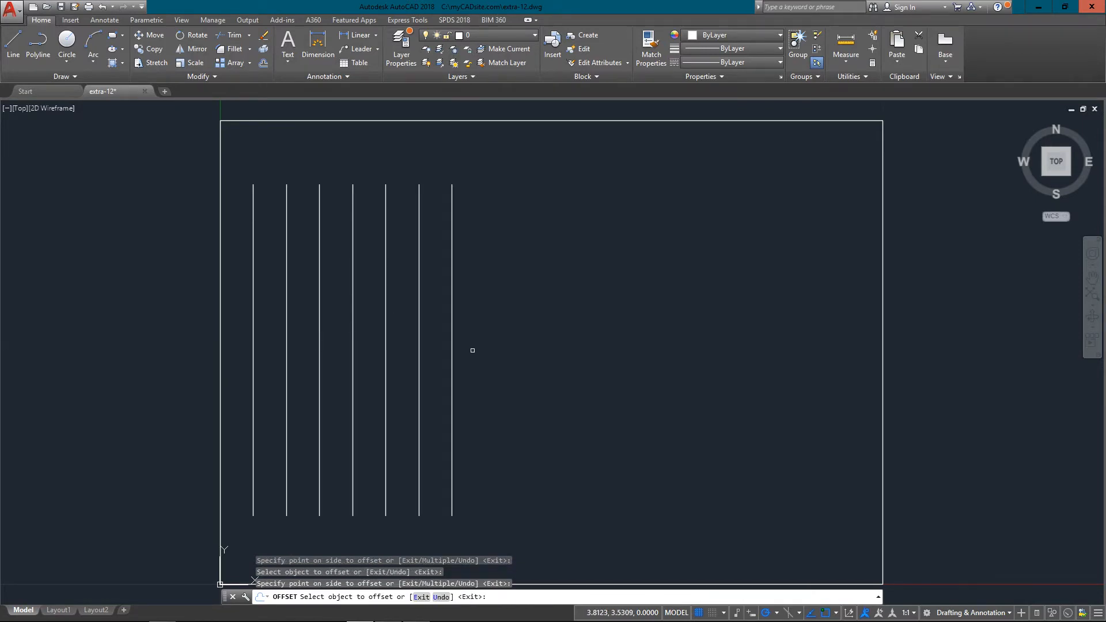
click(494, 357)
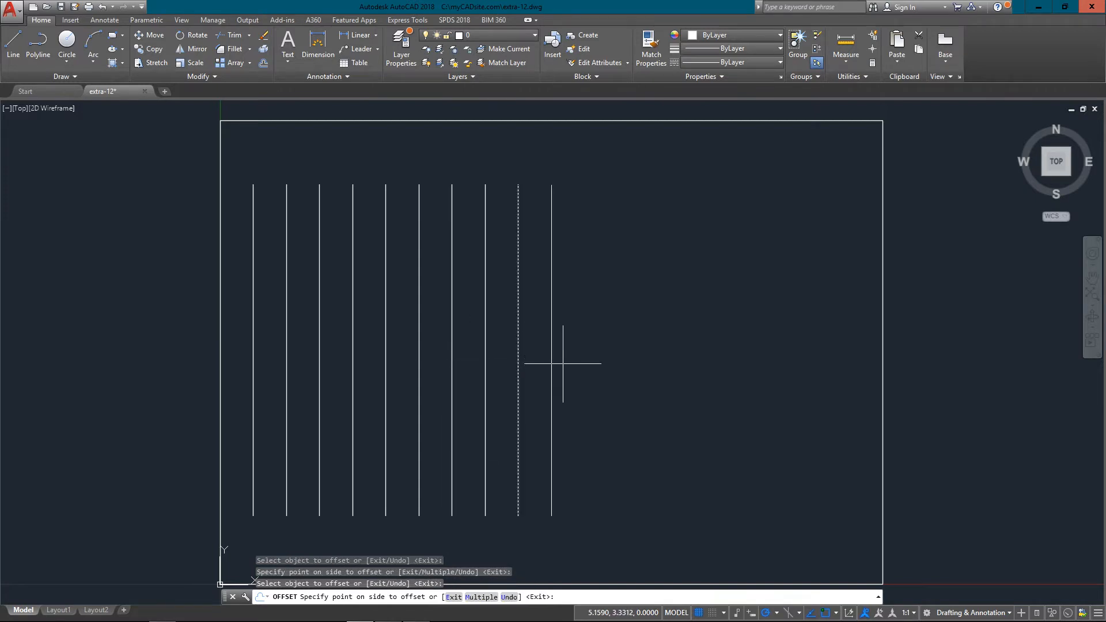
click(582, 352)
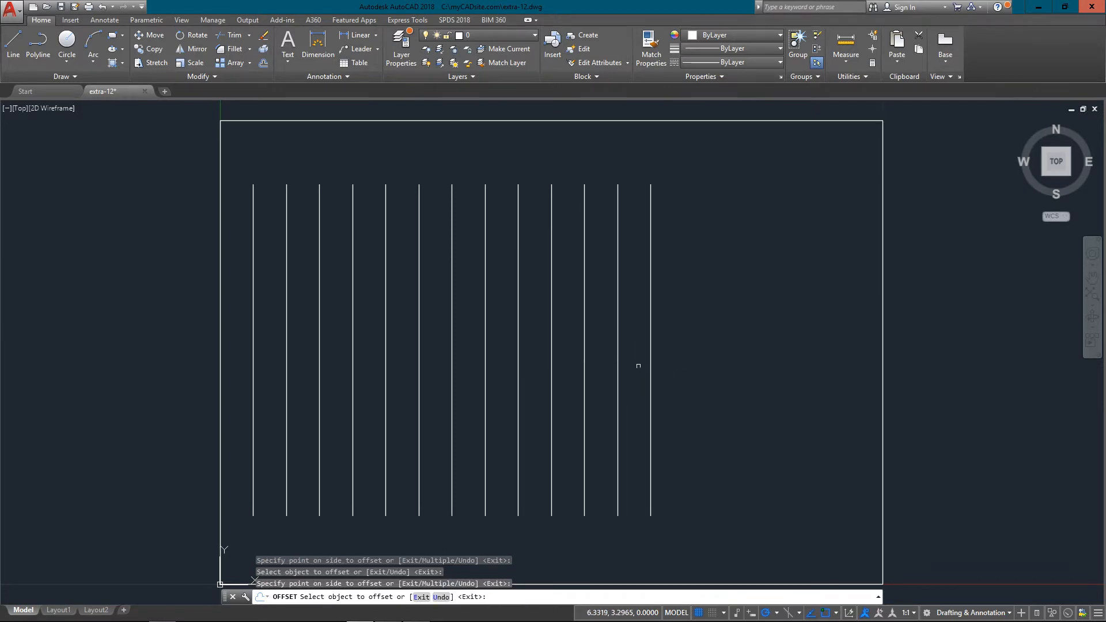
click(683, 369)
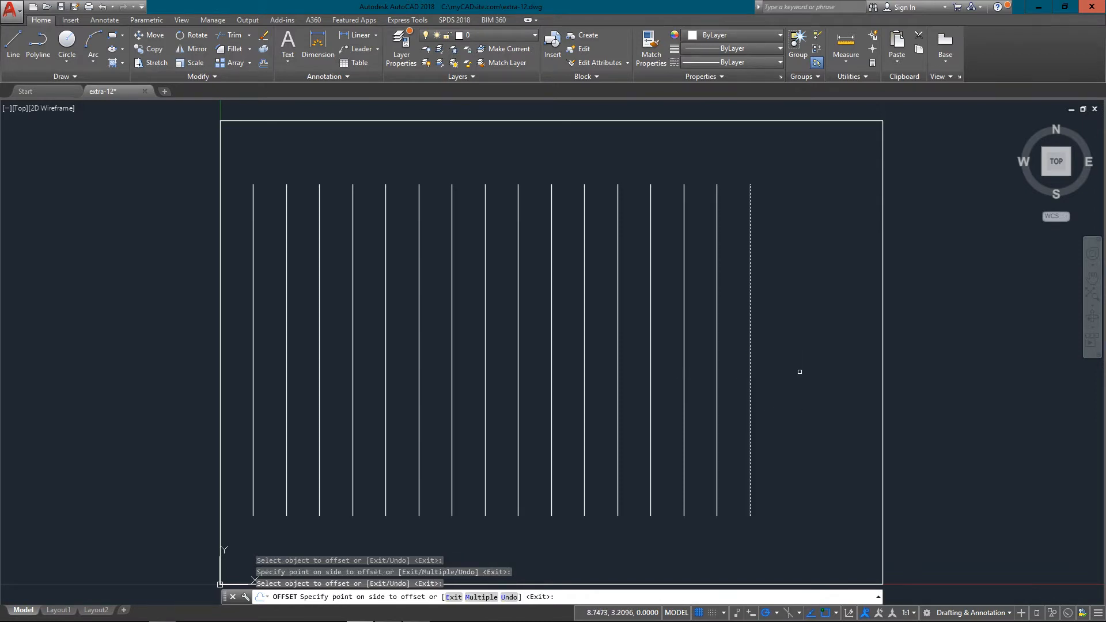
click(800, 372)
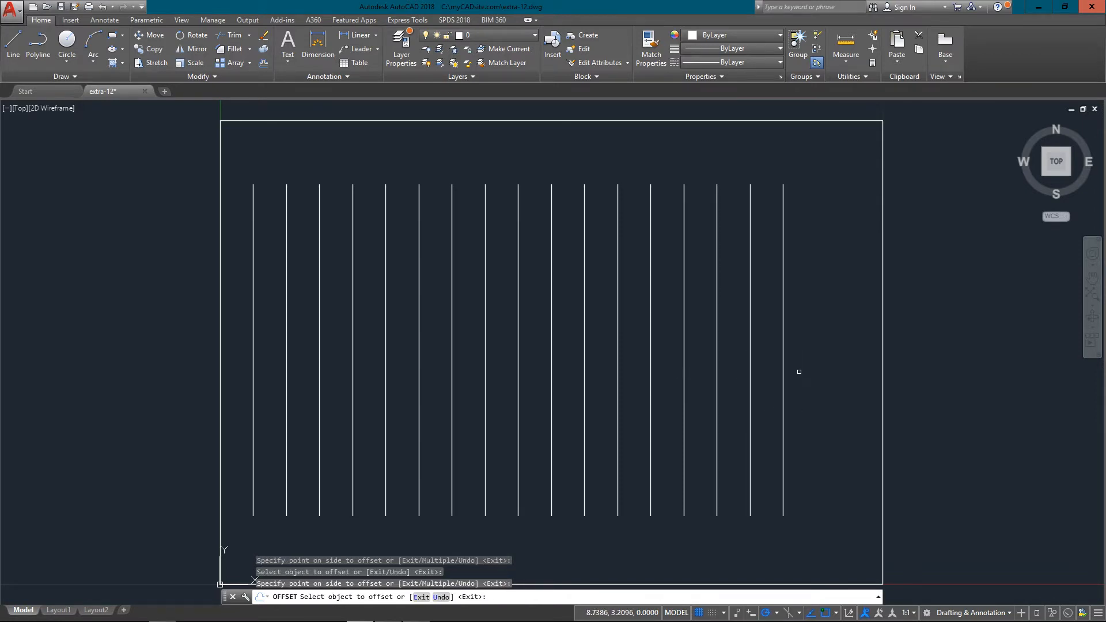
click(781, 352)
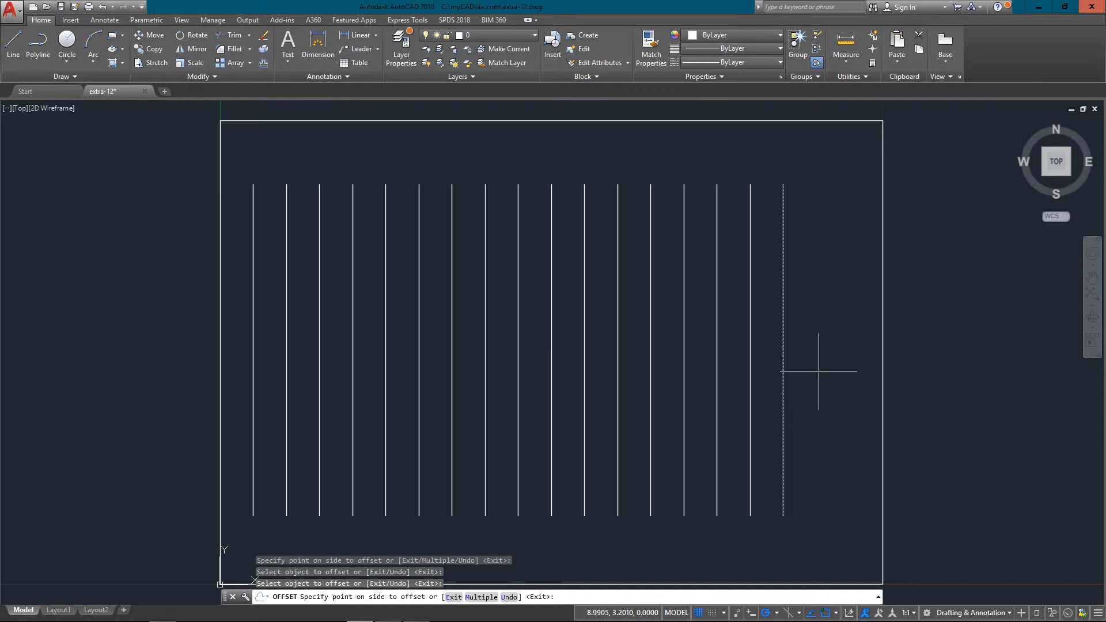
click(839, 372)
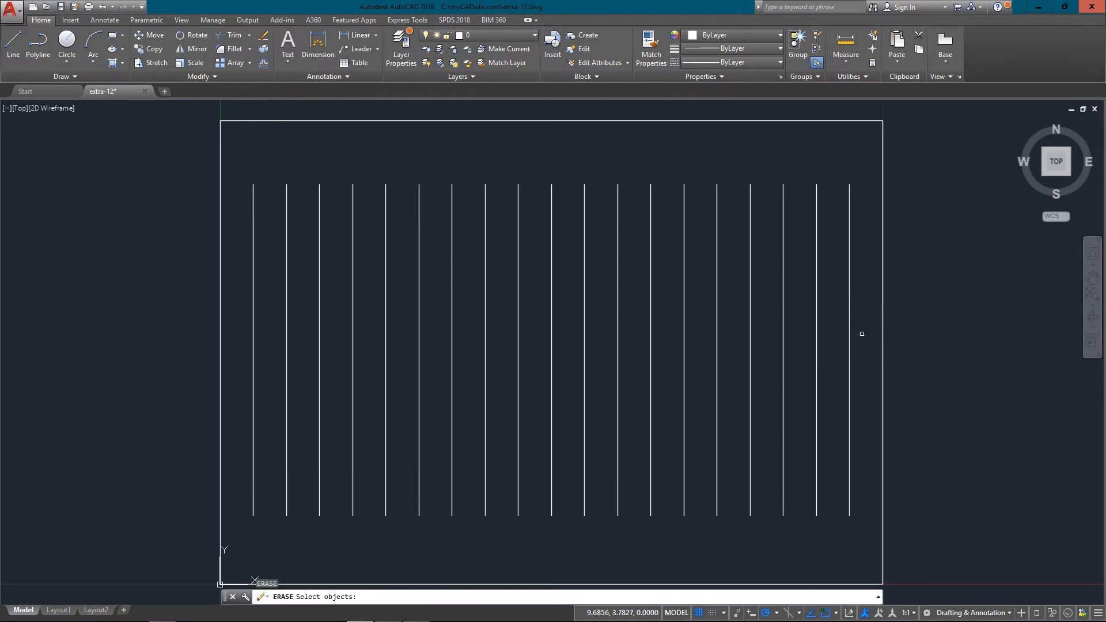
mouse_move(872, 312)
text(AR)
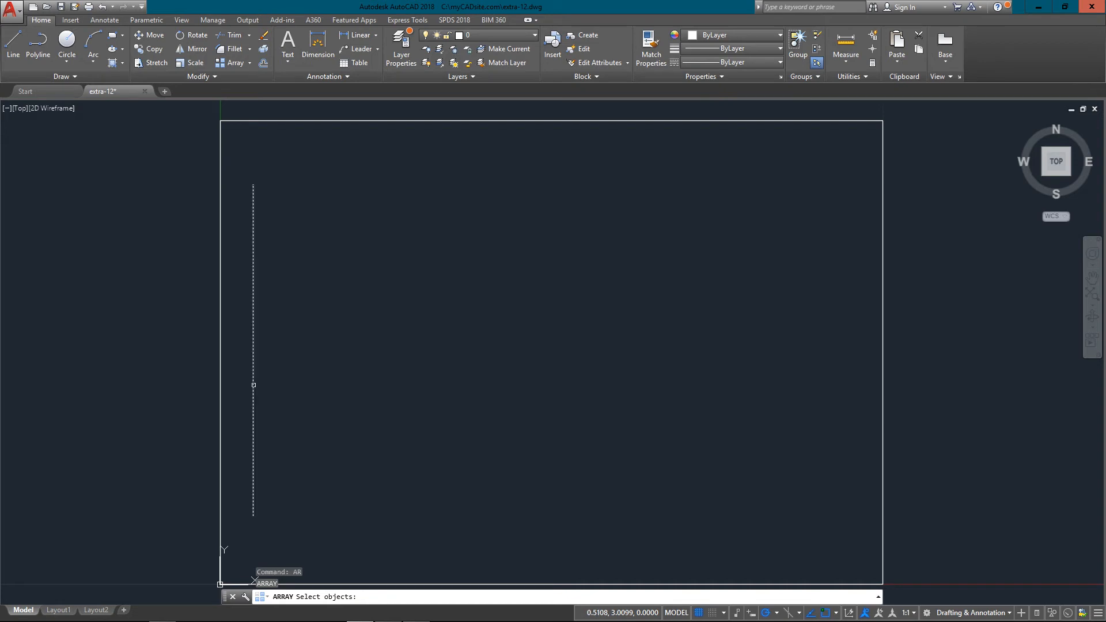
Select the remaining vertical line as the object for the ARRAY command.
click(254, 385)
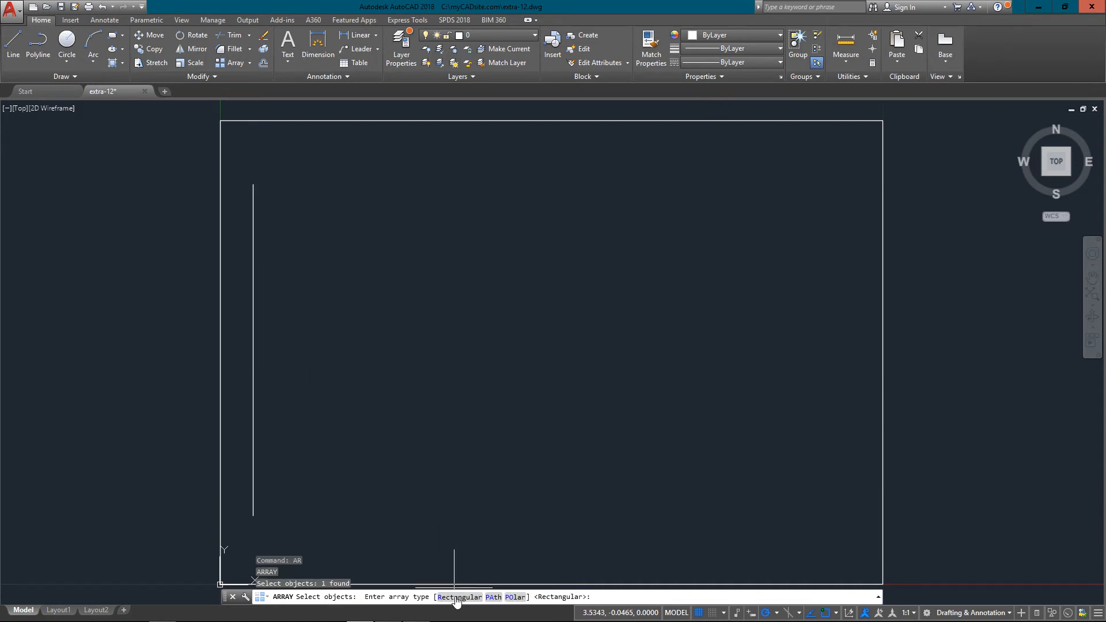